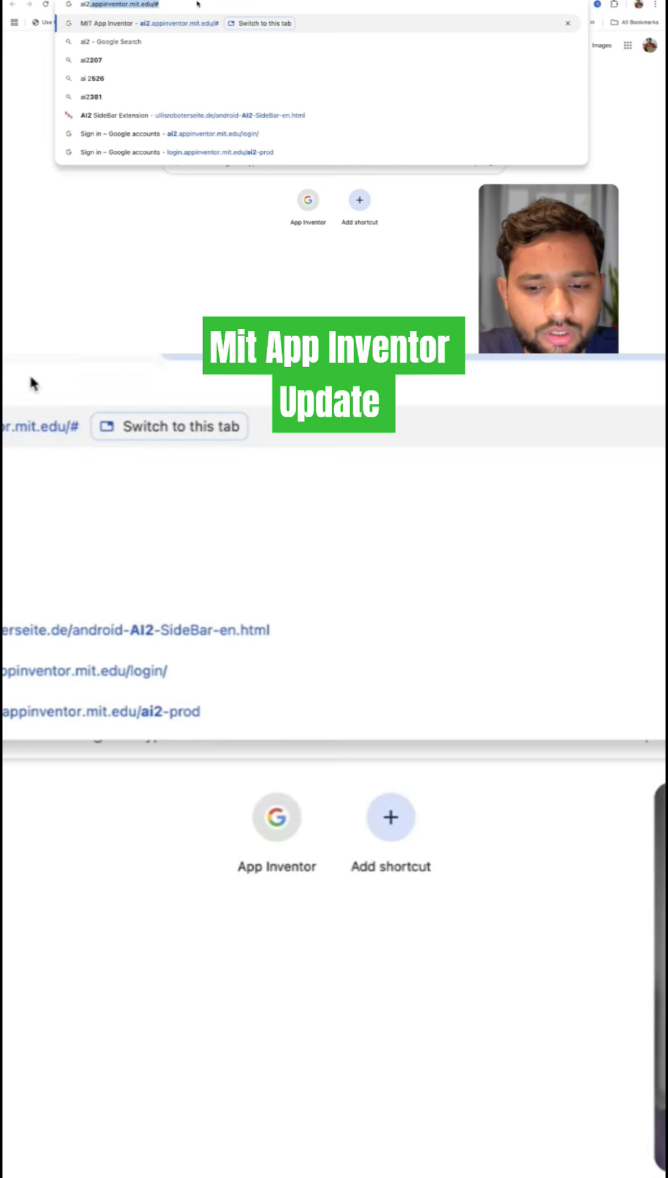
# Load the ai2-test.appinventor.mit.edu App Inventor site in Chrome
pyautogui.write('ai2-t')
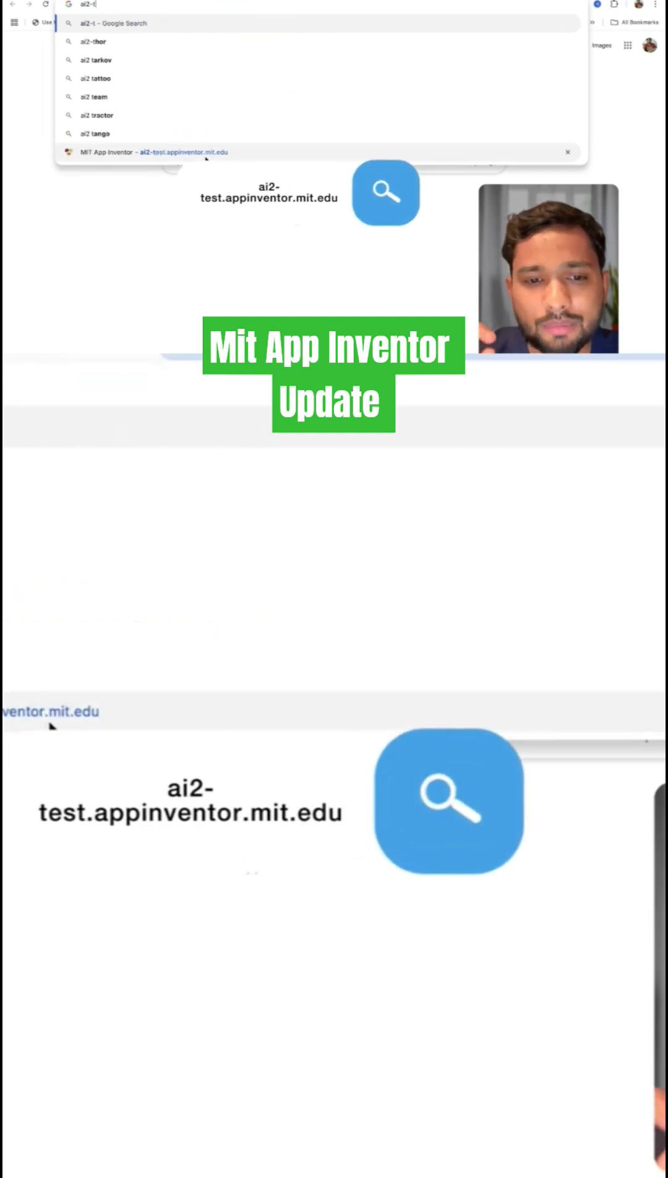
pyautogui.click(150, 152)
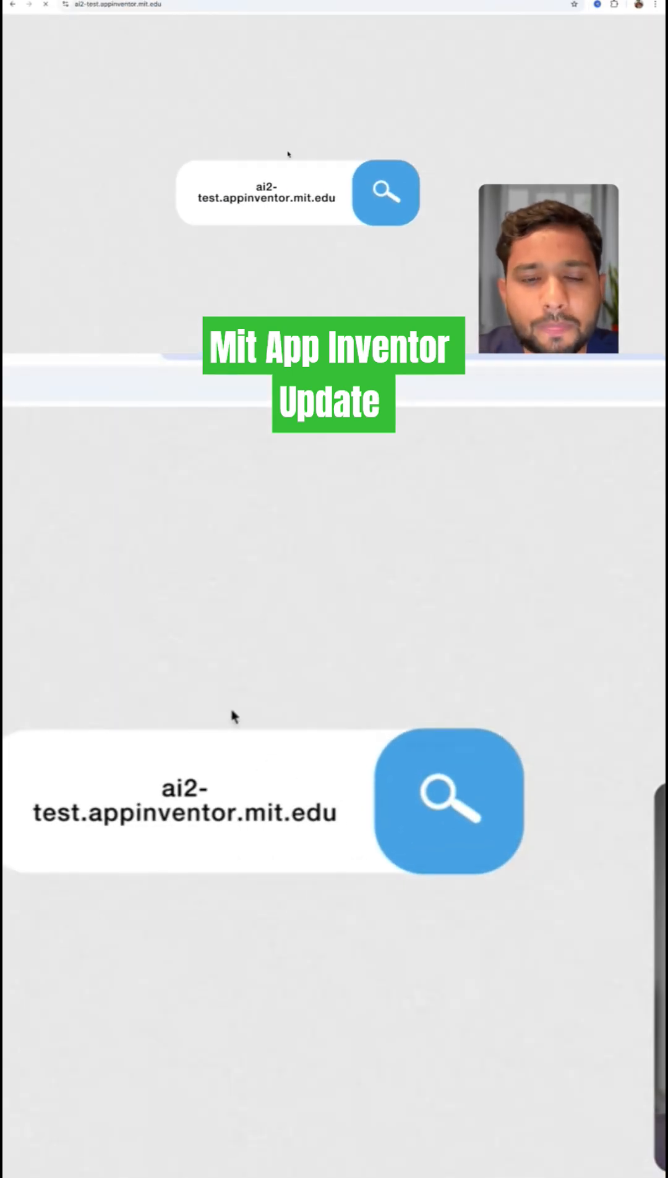
pyautogui.click(386, 193)
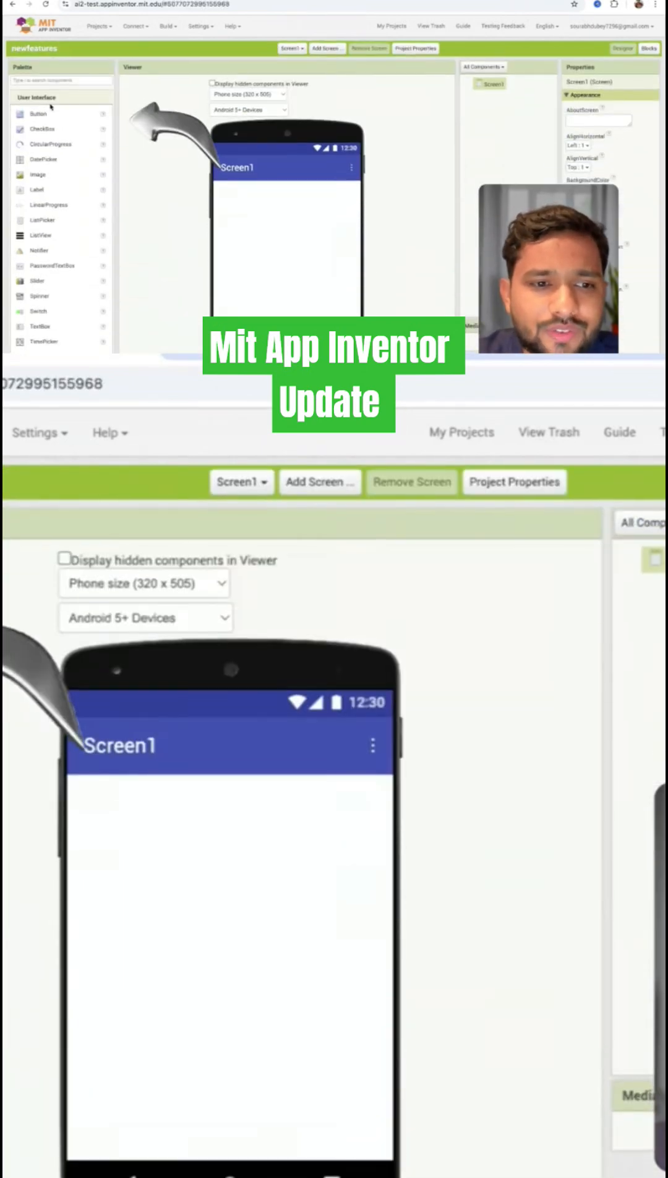
# Collapse the User Interface palette and expand Layout to reach AbsoluteArrangement
pyautogui.click(35, 98)
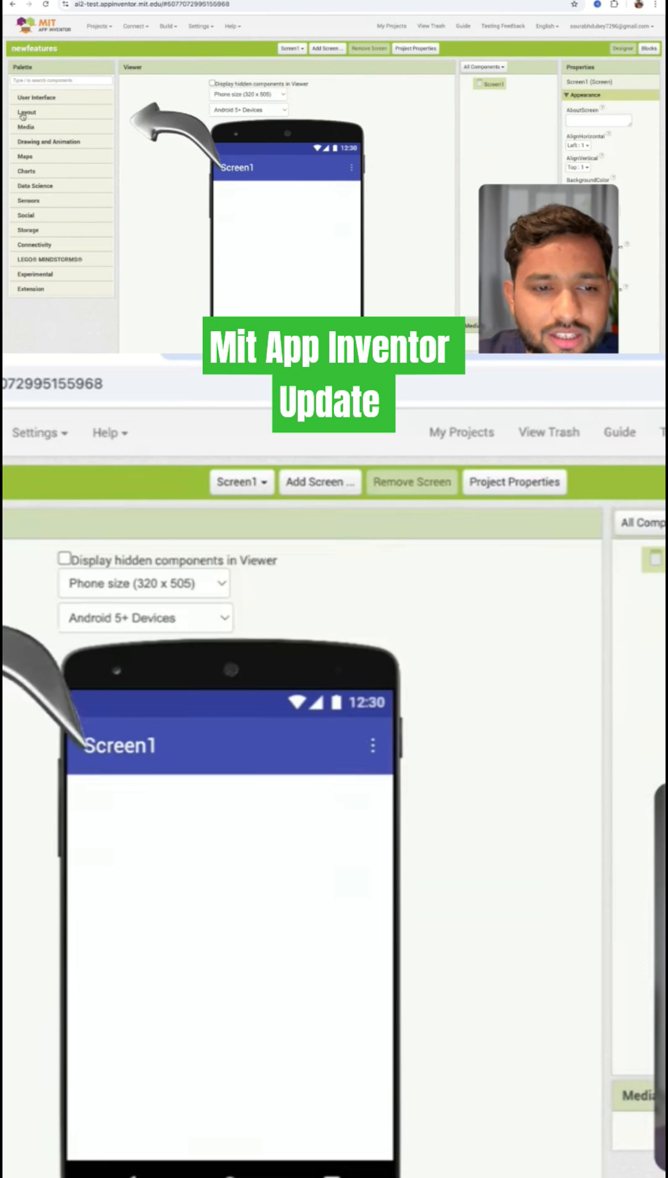
pyautogui.click(25, 97)
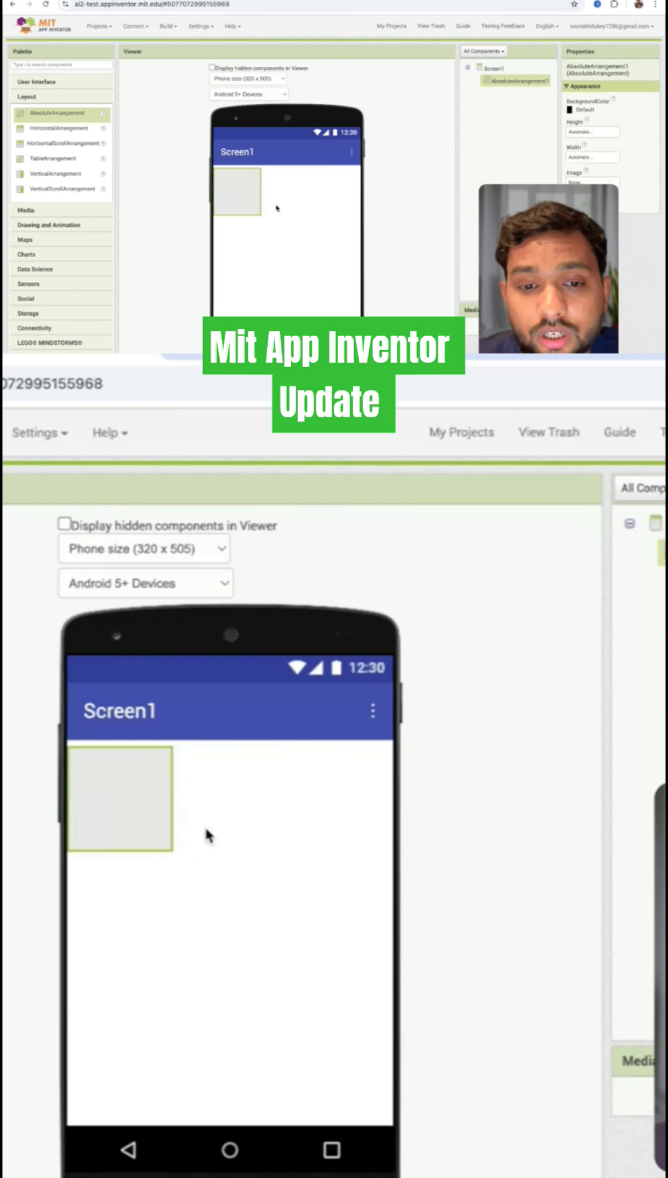
# Set AbsoluteArrangement1's Height to Fill parent
pyautogui.click(592, 132)
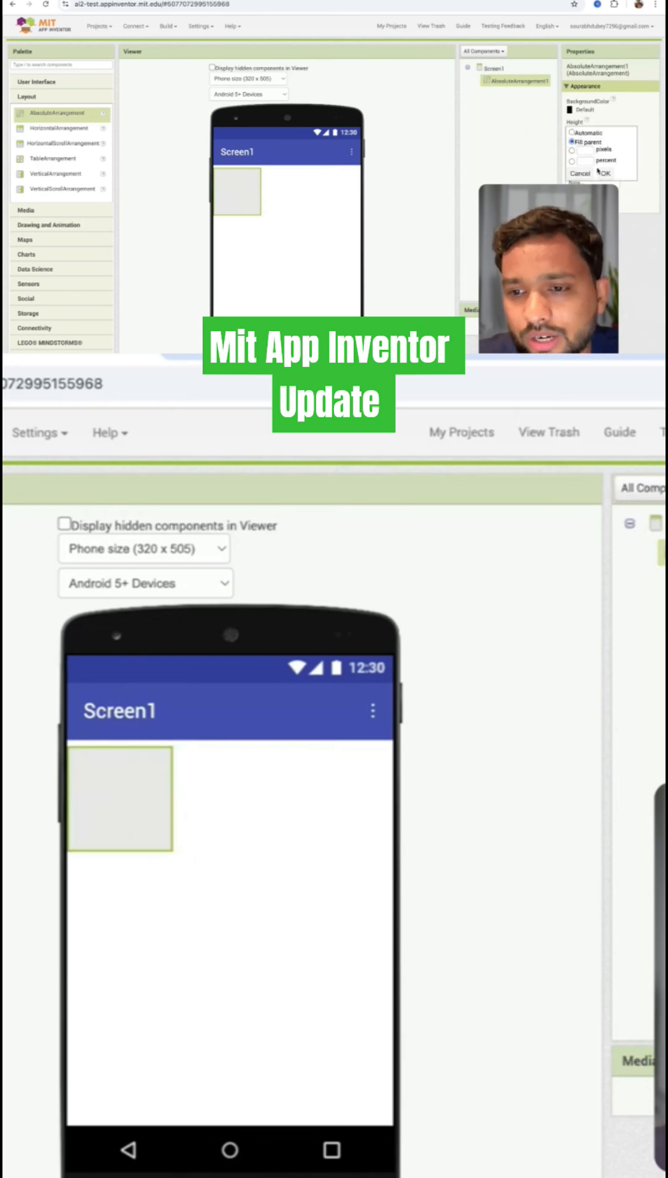
pyautogui.click(606, 174)
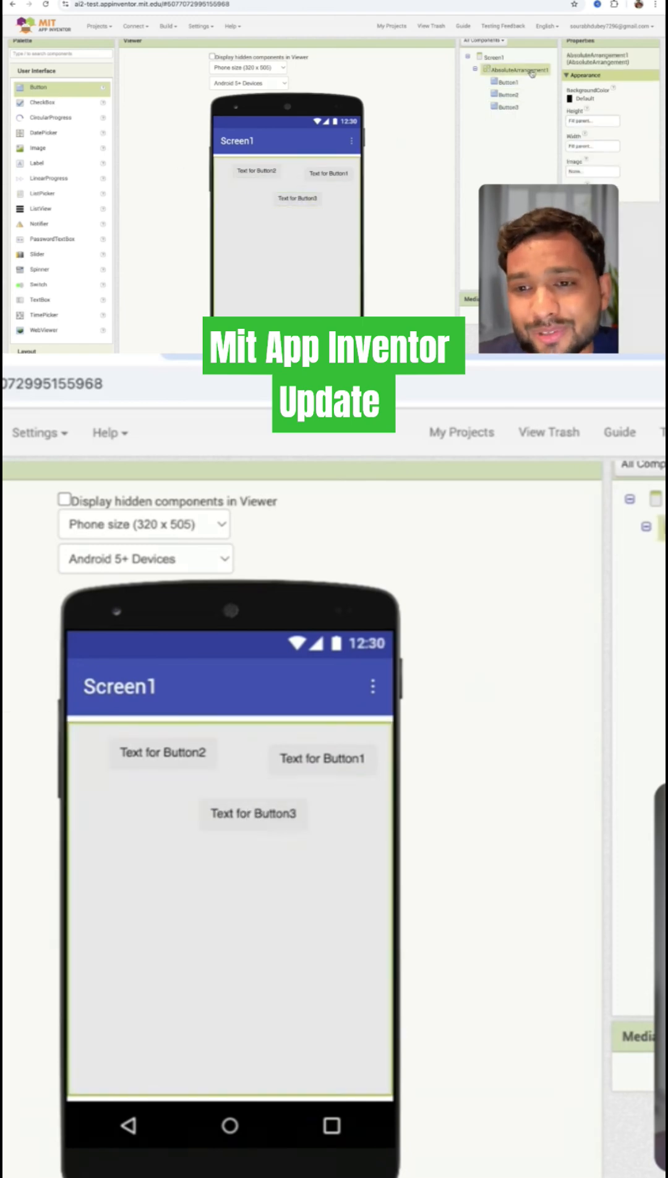
# Show the BackgroundColor choices for AbsoluteArrangement1
pyautogui.click(592, 99)
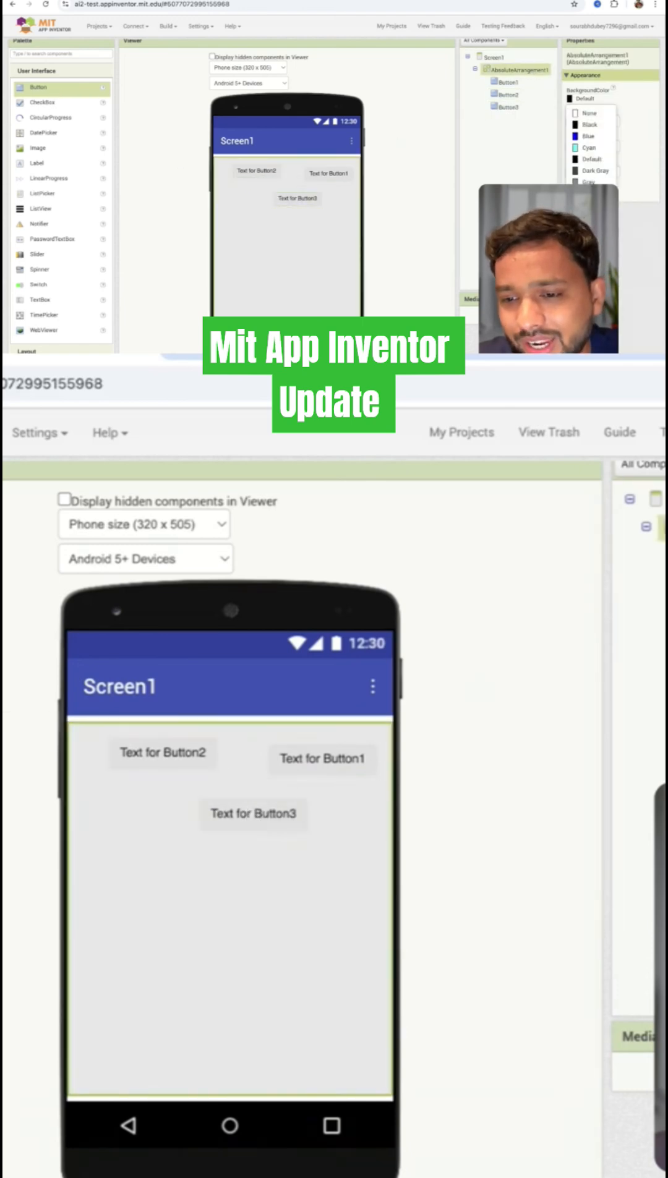